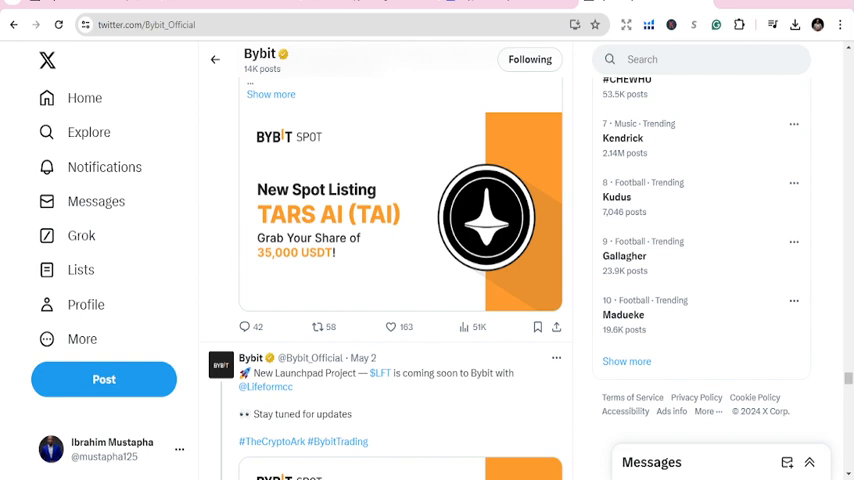
pyautogui.moveTo(509, 364)
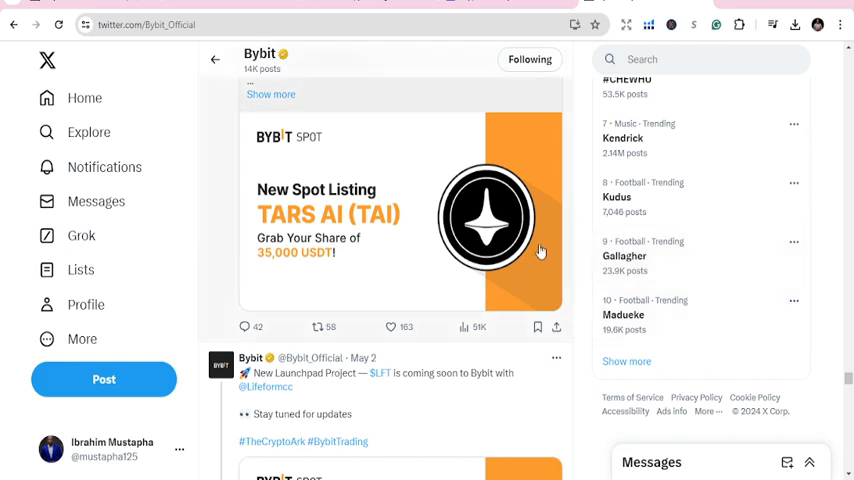
pyautogui.moveTo(538, 250)
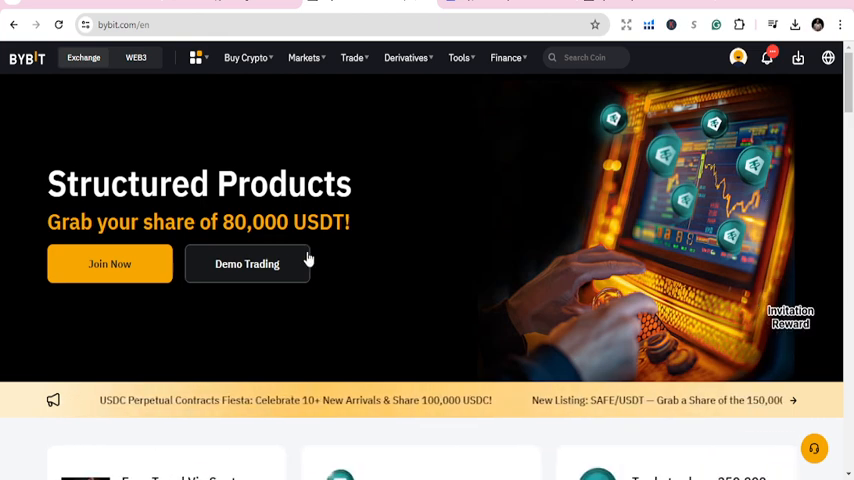
pyautogui.moveTo(442, 231)
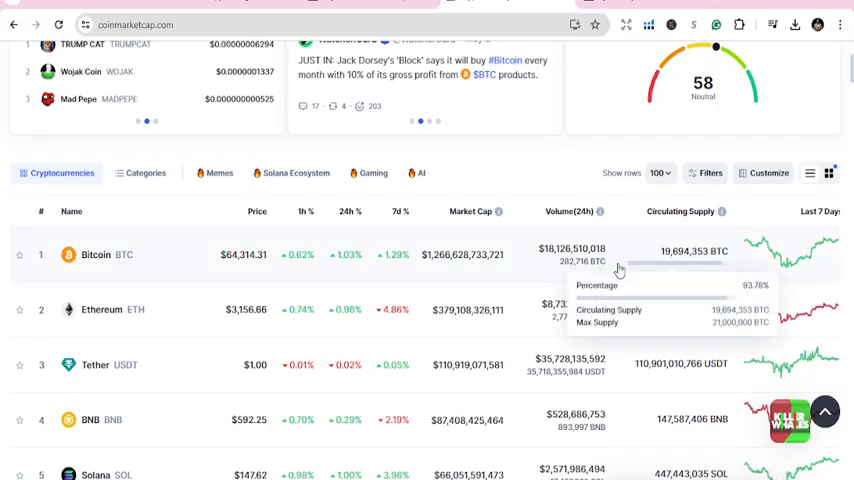
# Step: Scroll up and down the CoinMarketCap crypto prices homepage
pyautogui.scroll(3)
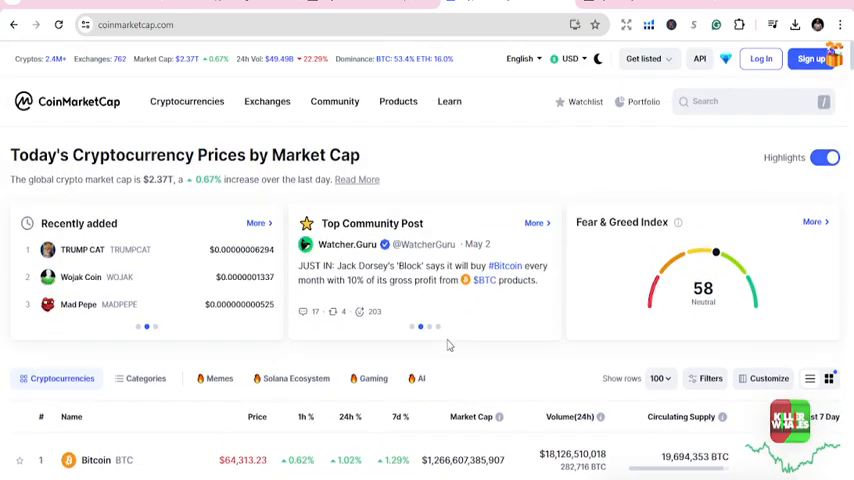
pyautogui.scroll(-3)
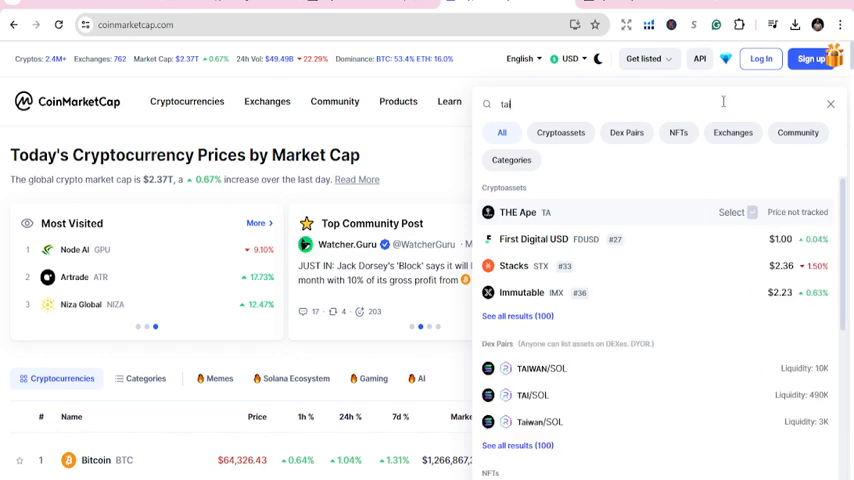
# Step: Search 'tai', open the TAI token page, review its stats and visit its website
pyautogui.write('tai')
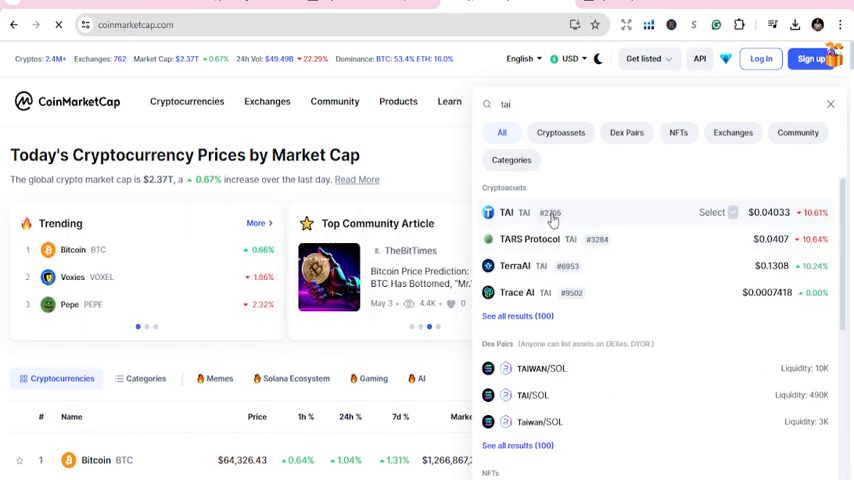
pyautogui.click(506, 212)
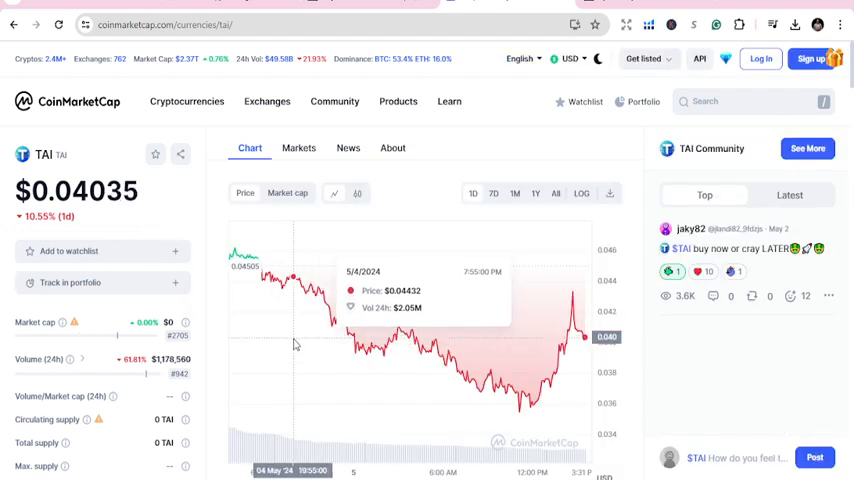
pyautogui.scroll(-3)
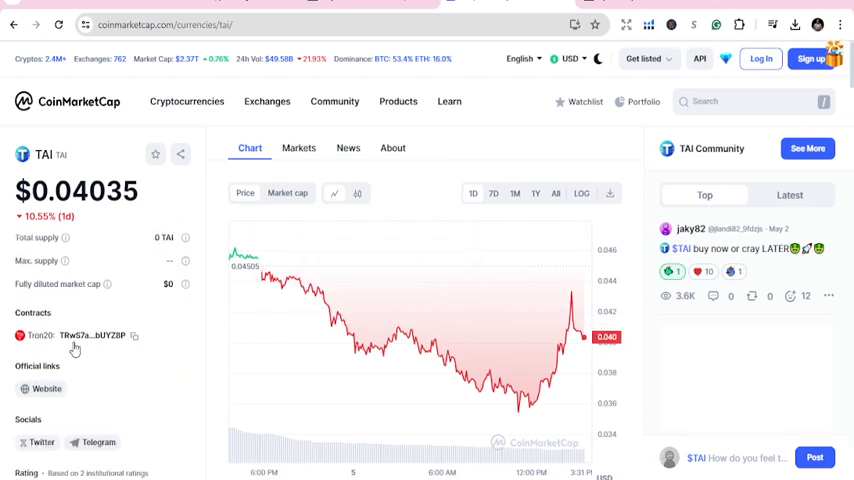
pyautogui.scroll(-3)
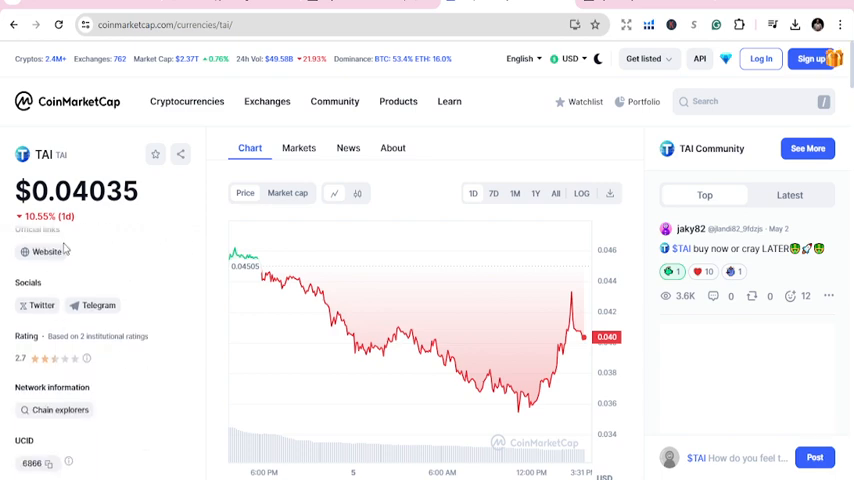
pyautogui.scroll(-3)
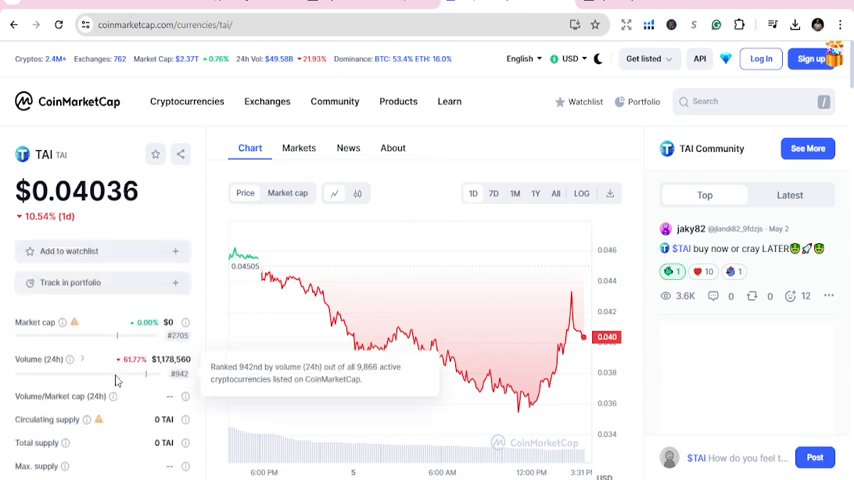
pyautogui.scroll(-3)
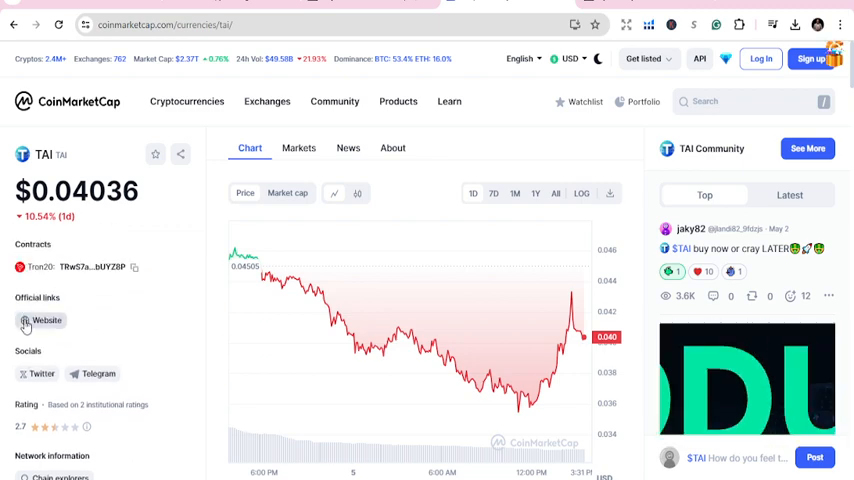
pyautogui.click(45, 320)
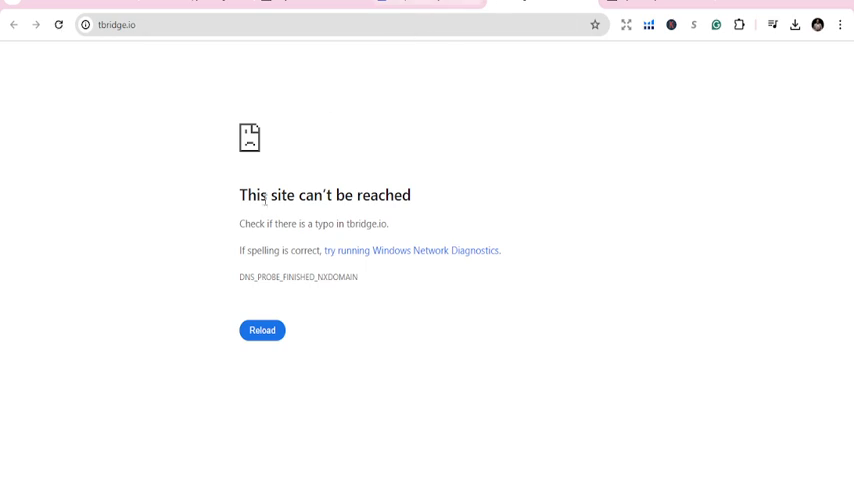
# Step: Retry loading the unreachable tbridge.io project site, which still fails
pyautogui.click(262, 330)
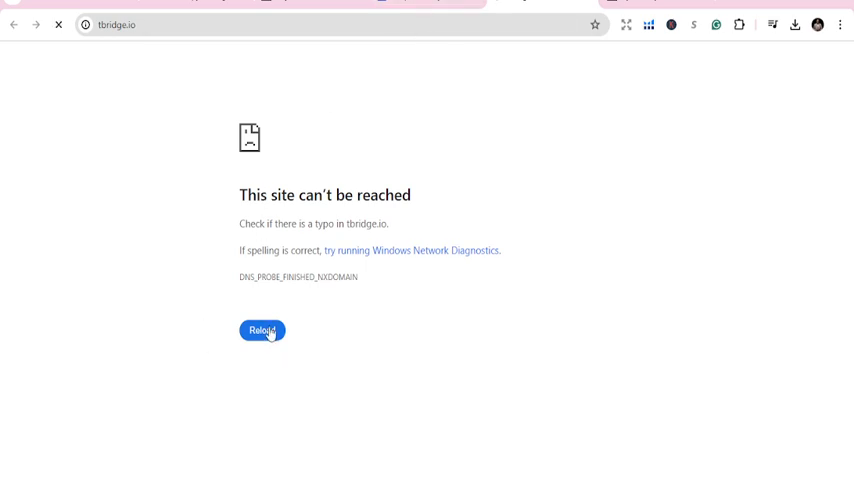
pyautogui.click(262, 330)
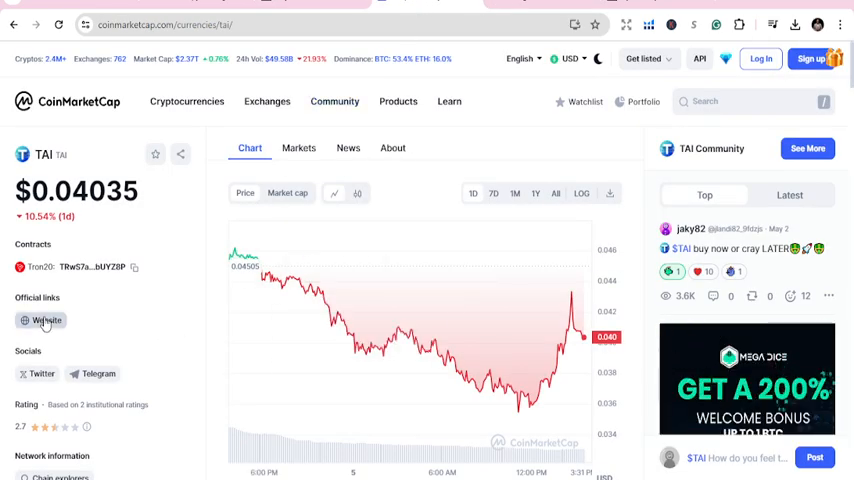
pyautogui.moveTo(260, 313)
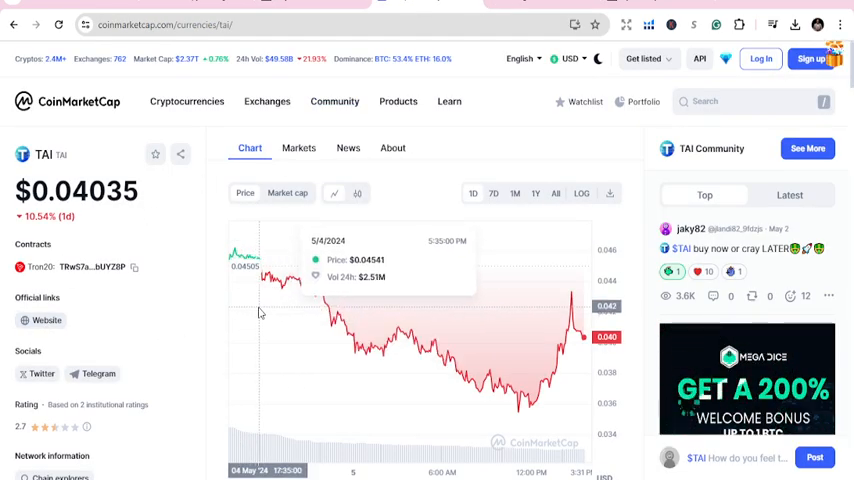
pyautogui.moveTo(643, 284)
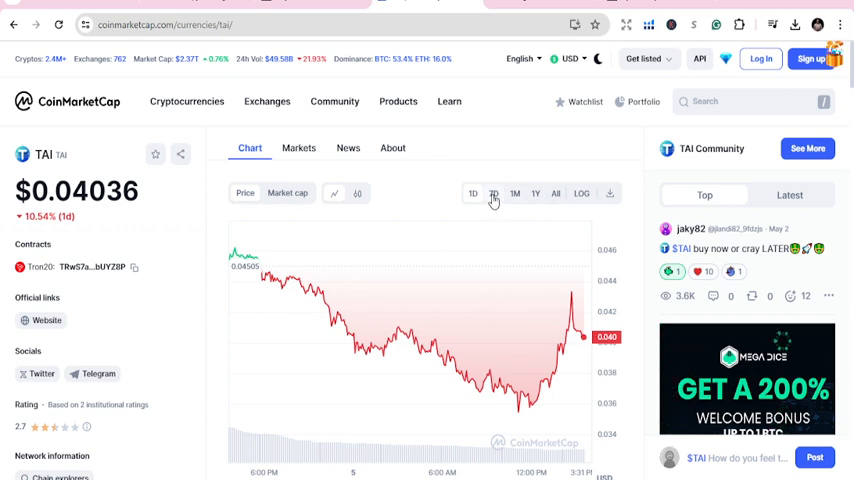
# Step: View TAI's price chart over 7-day, 1-month, 1-year and all-time ranges
pyautogui.click(493, 193)
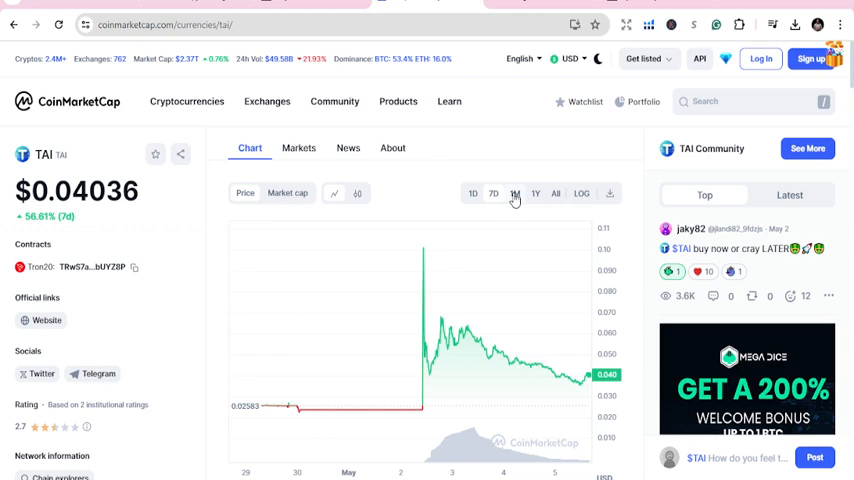
pyautogui.click(535, 193)
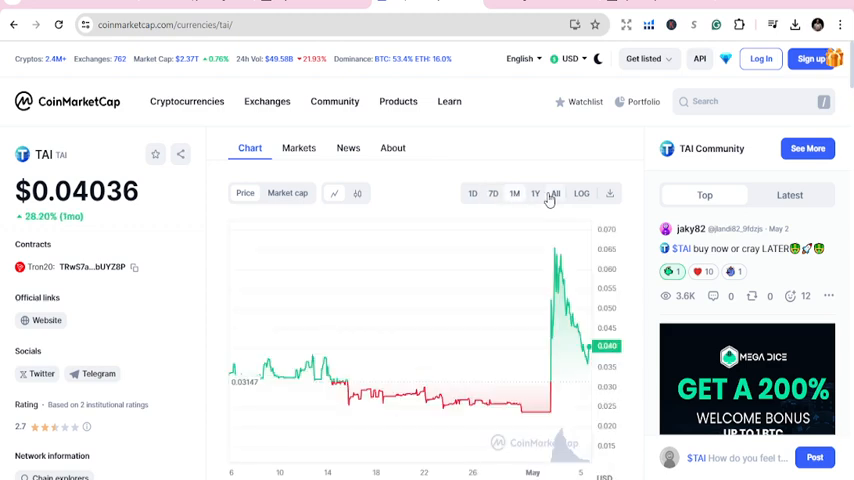
pyautogui.click(535, 193)
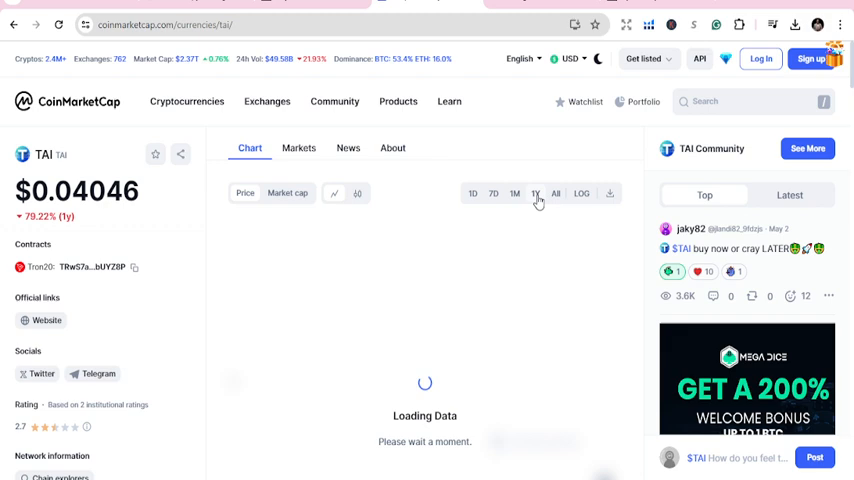
pyautogui.click(556, 193)
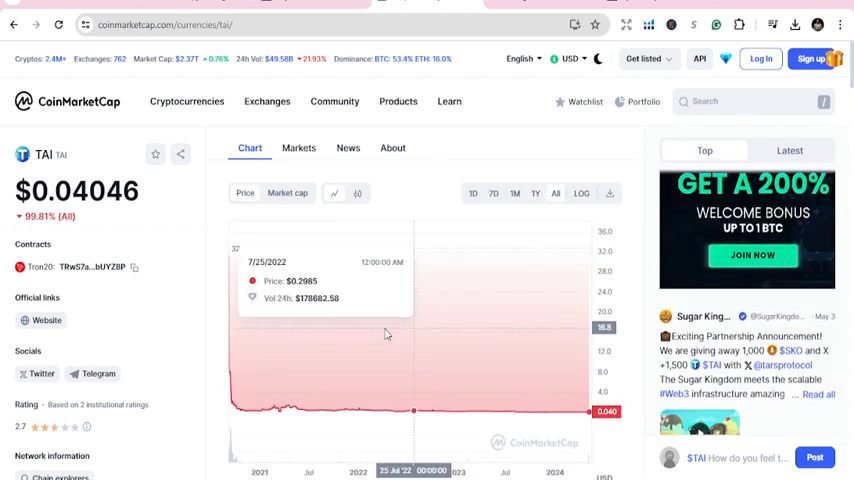
# Step: Scroll through TAI's all-time high/low stats and bring up its Markets list
pyautogui.scroll(-3)
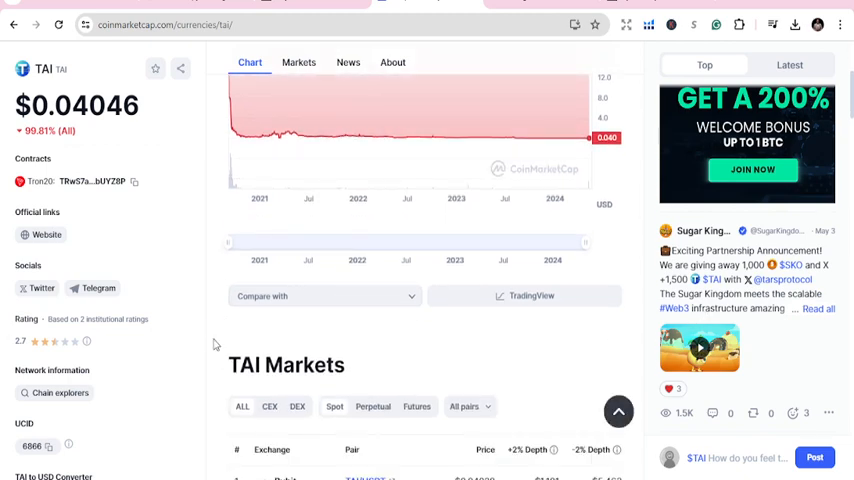
pyautogui.scroll(-3)
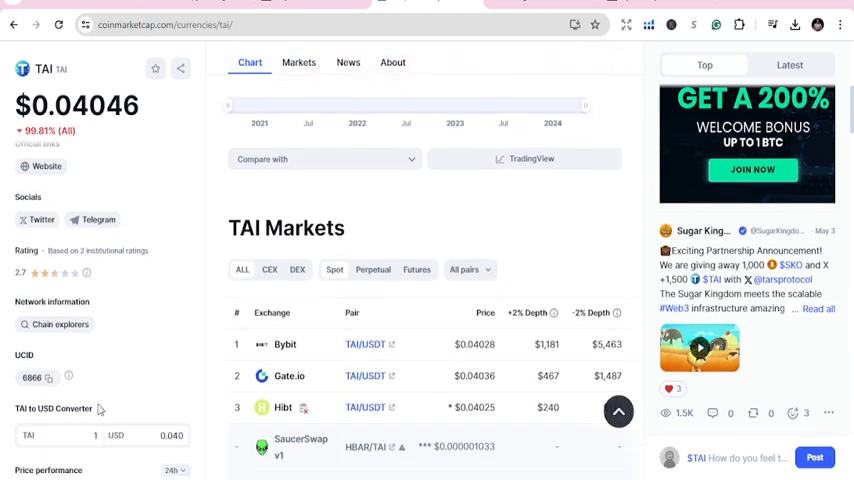
pyautogui.scroll(-3)
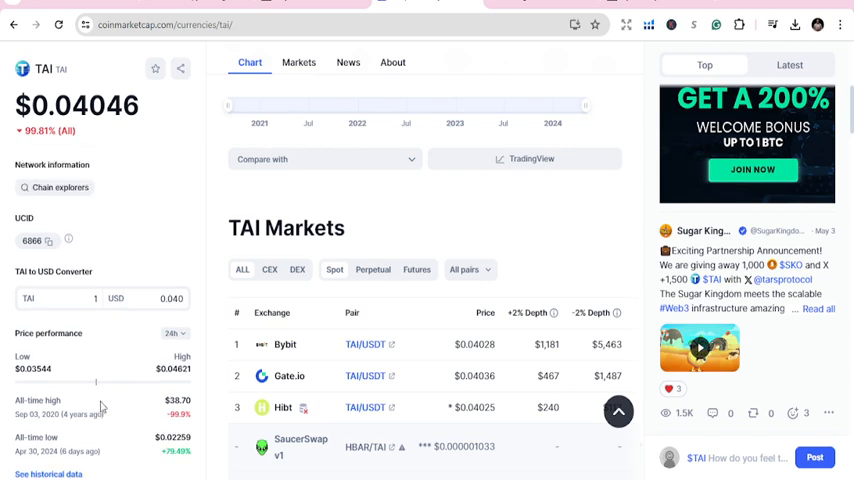
pyautogui.scroll(-3)
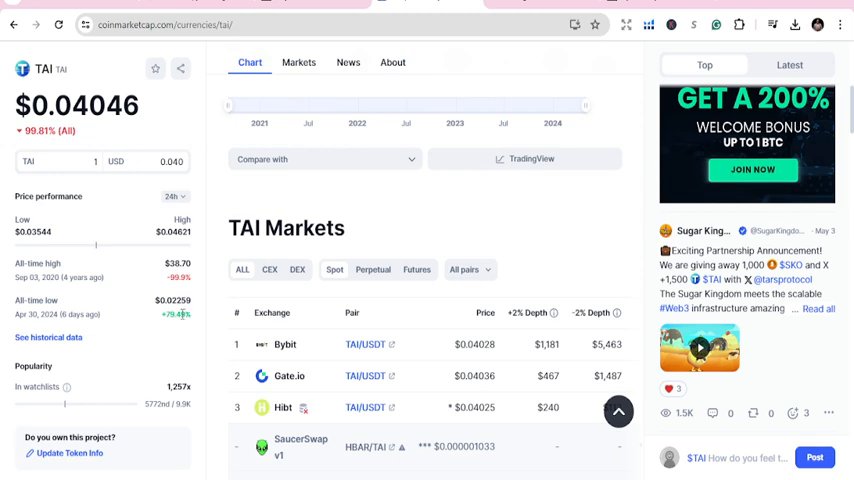
pyautogui.moveTo(135, 300)
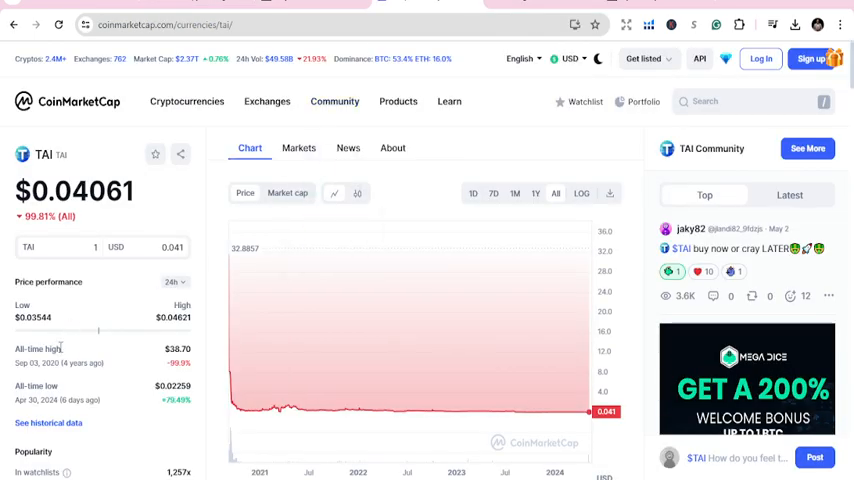
pyautogui.scroll(-3)
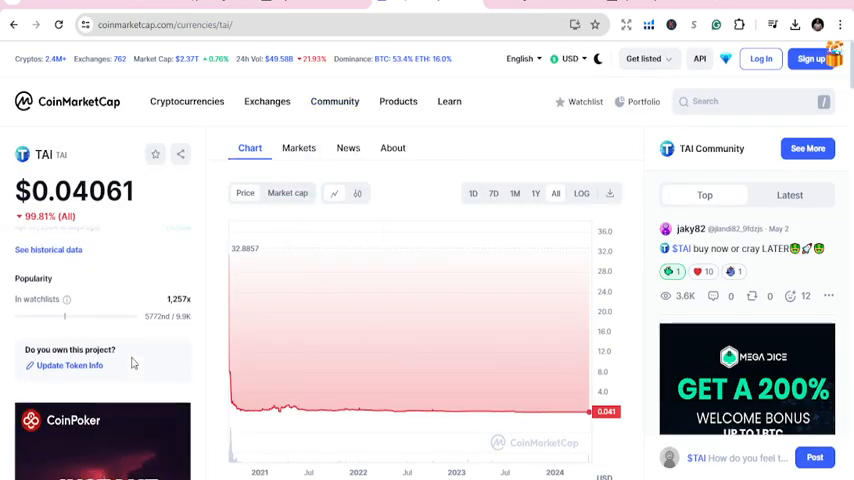
pyautogui.click(298, 148)
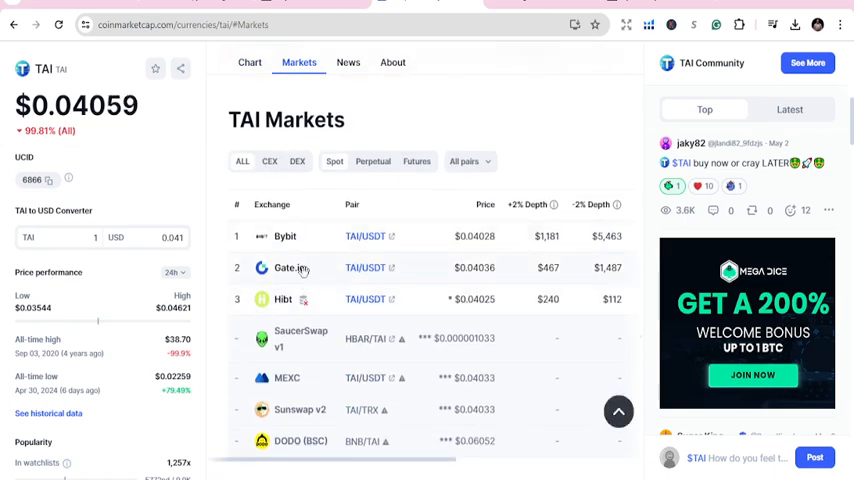
pyautogui.moveTo(611, 256)
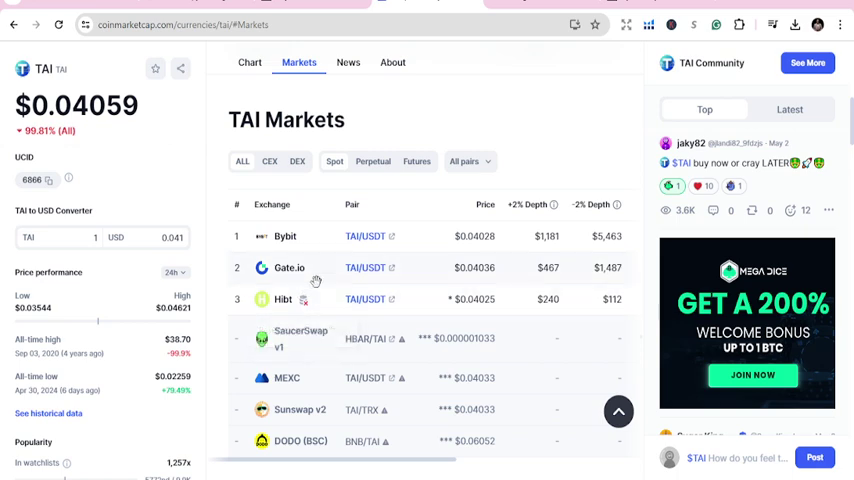
pyautogui.moveTo(293, 360)
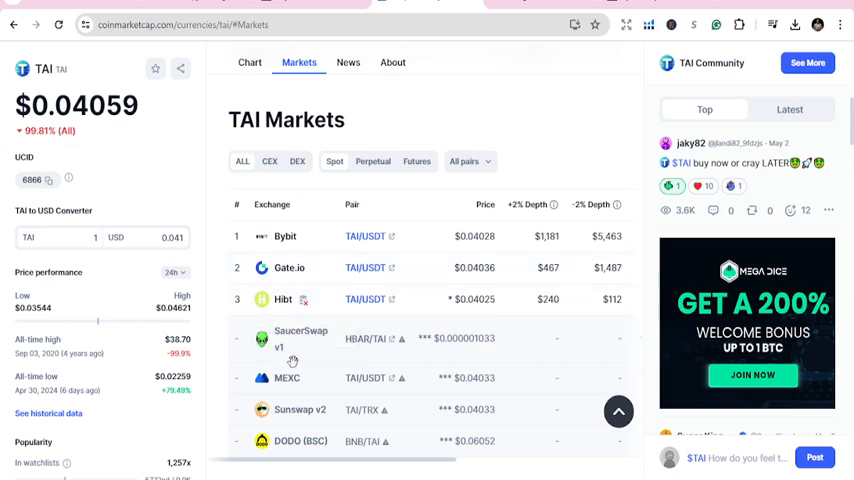
# Step: Scroll through TAI's seven market pairs and open the Bybit exchange site
pyautogui.scroll(-3)
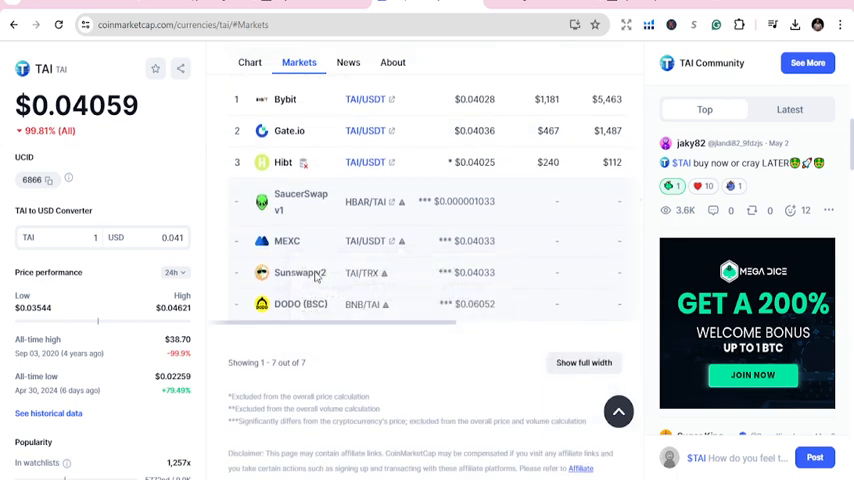
pyautogui.click(249, 62)
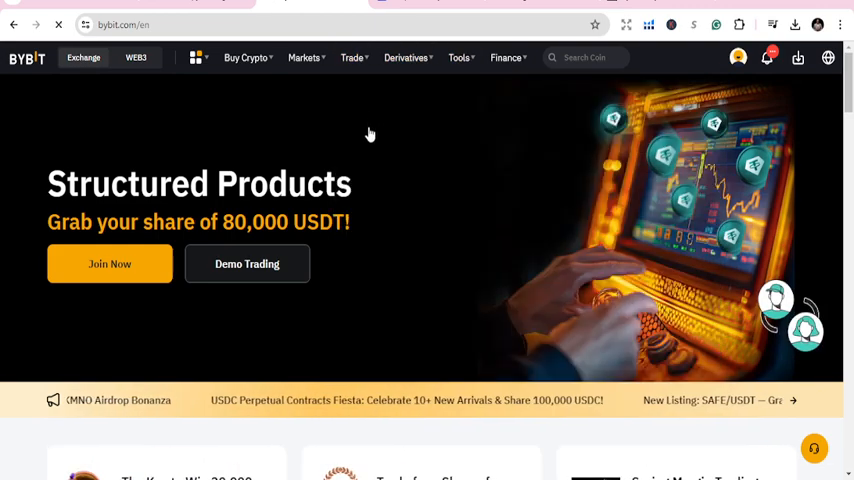
# Step: Open Bybit's BTC/USDT spot trading page and its trading pair search
pyautogui.click(351, 57)
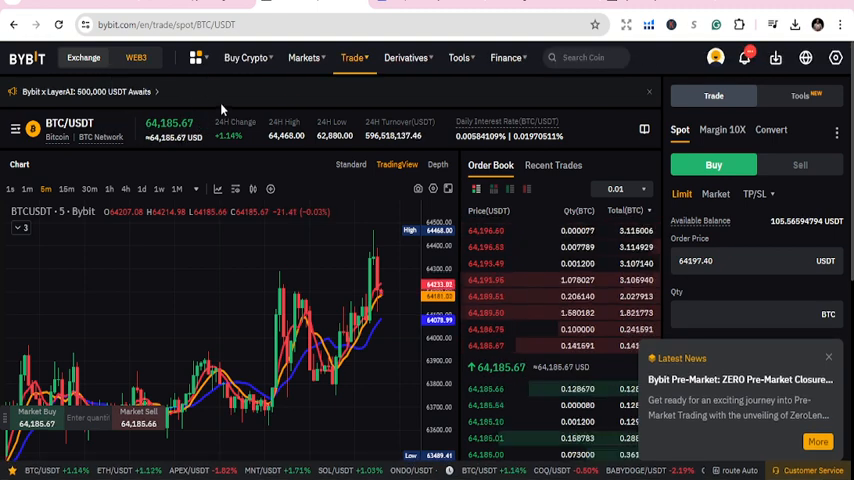
pyautogui.click(70, 122)
pyautogui.write('TAI')
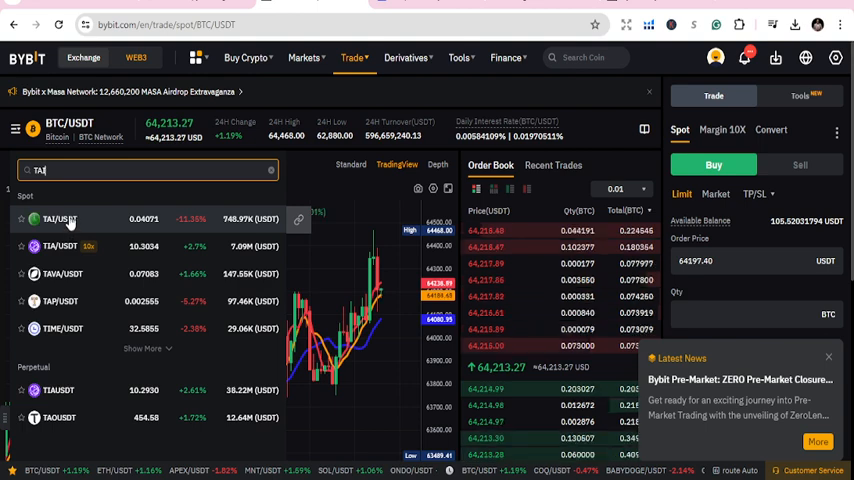
# Step: Select the TAI/USDT spot pair to load its daily chart and order book
pyautogui.click(58, 219)
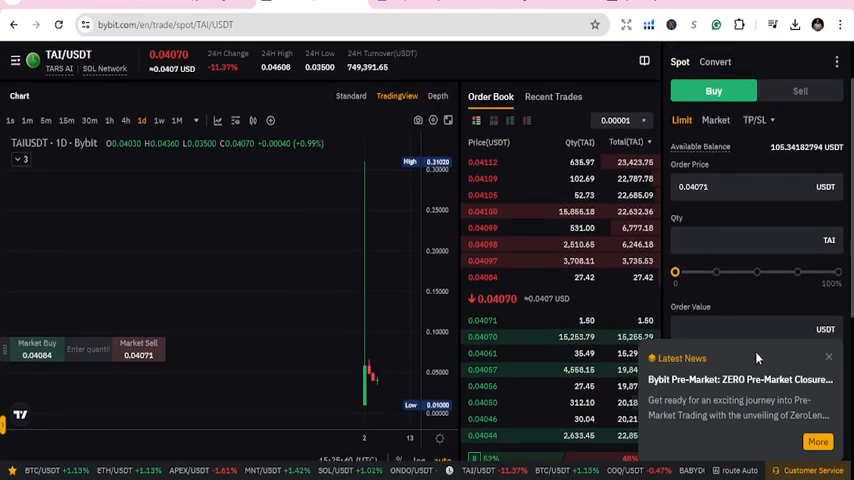
pyautogui.moveTo(230, 308)
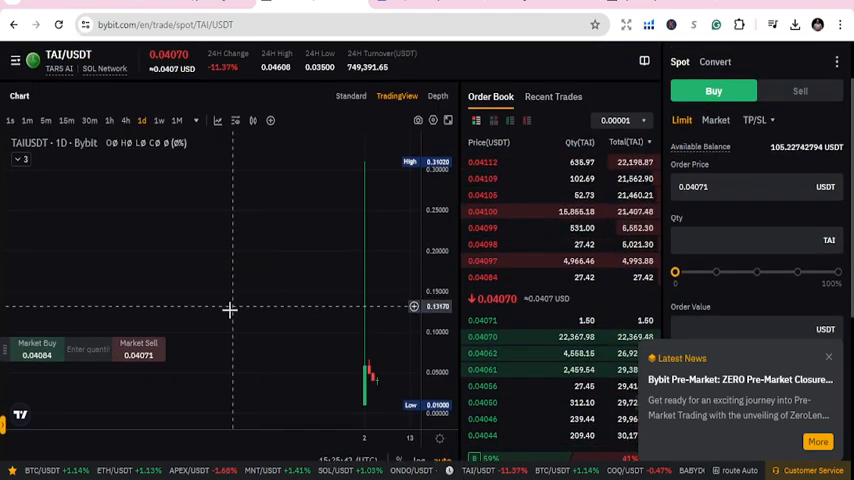